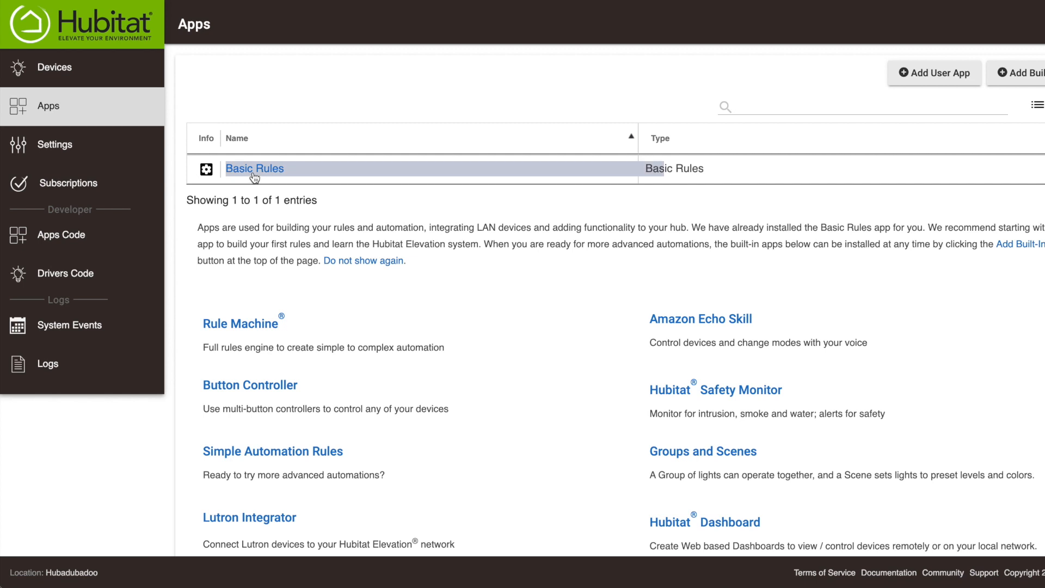
mouse_move(1030, 73)
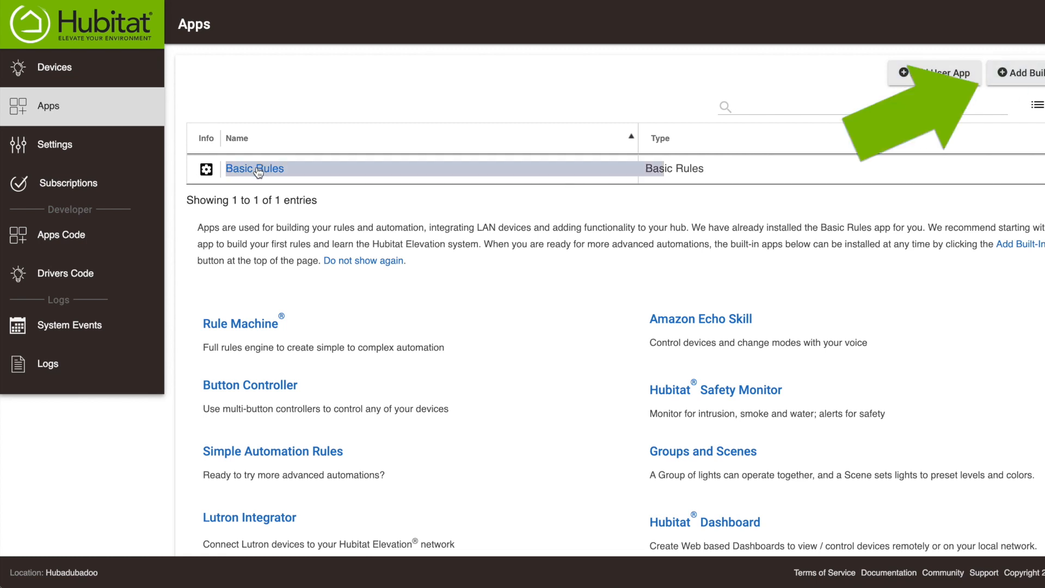
- Start a new blank Basic Rule-1.0 from the Basic Rules app in Apps
click(254, 168)
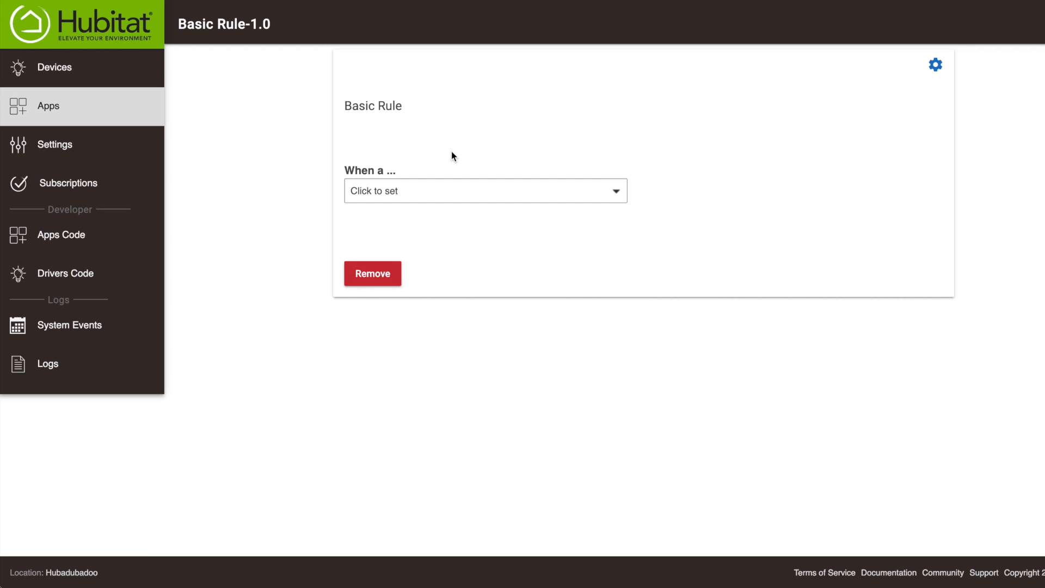
- Set the trigger to Motion Sensor, Motion is active, using the Bathroom Motion Sensor
click(485, 190)
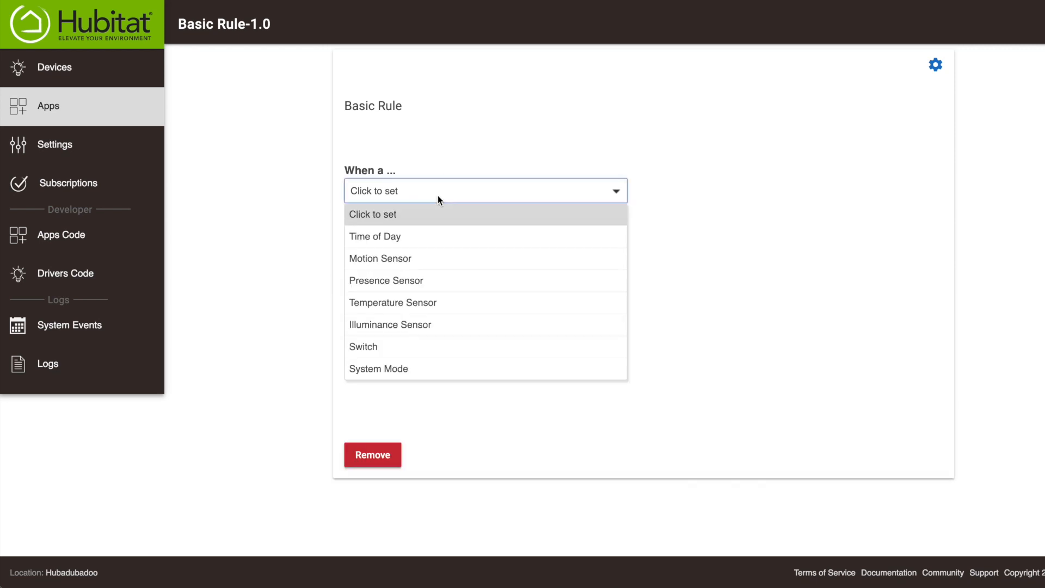
mouse_move(403, 259)
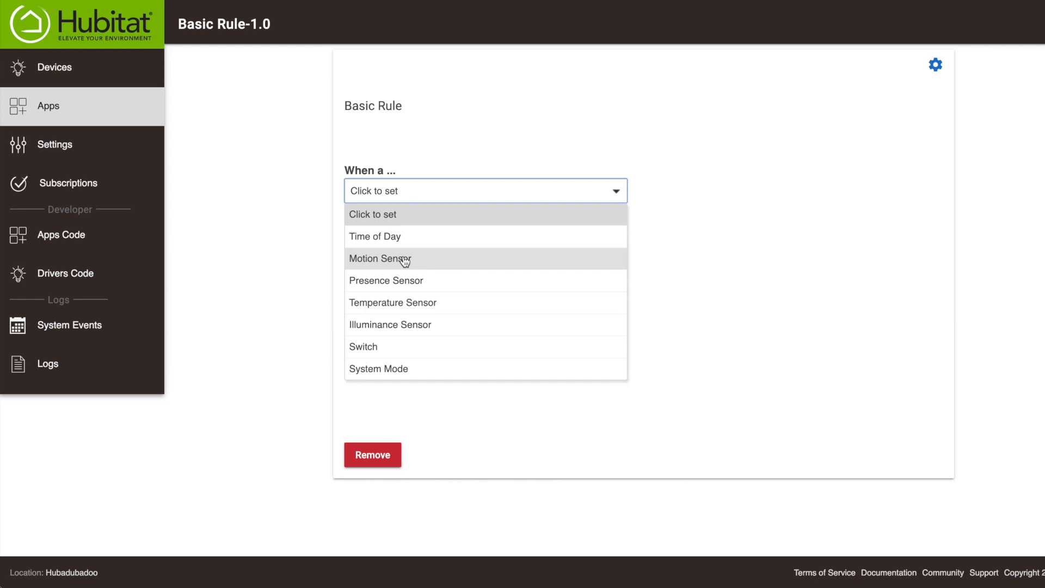
click(380, 259)
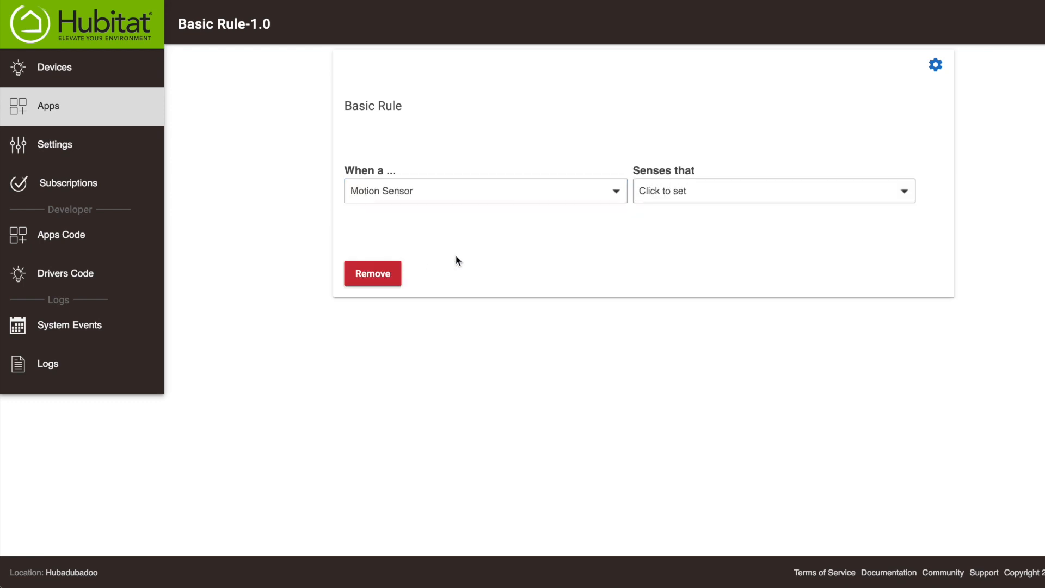
click(767, 191)
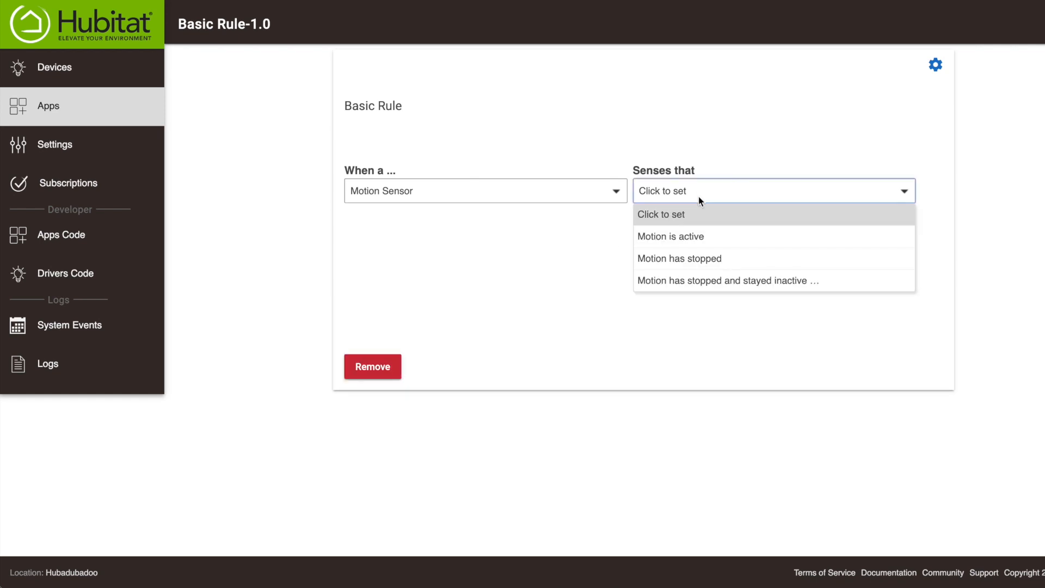
click(671, 236)
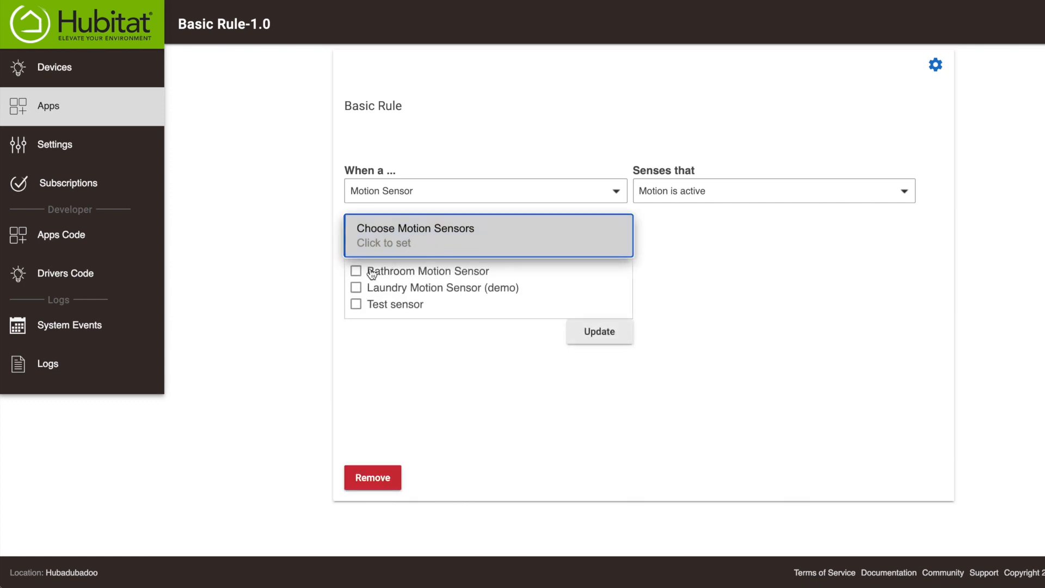
click(356, 271)
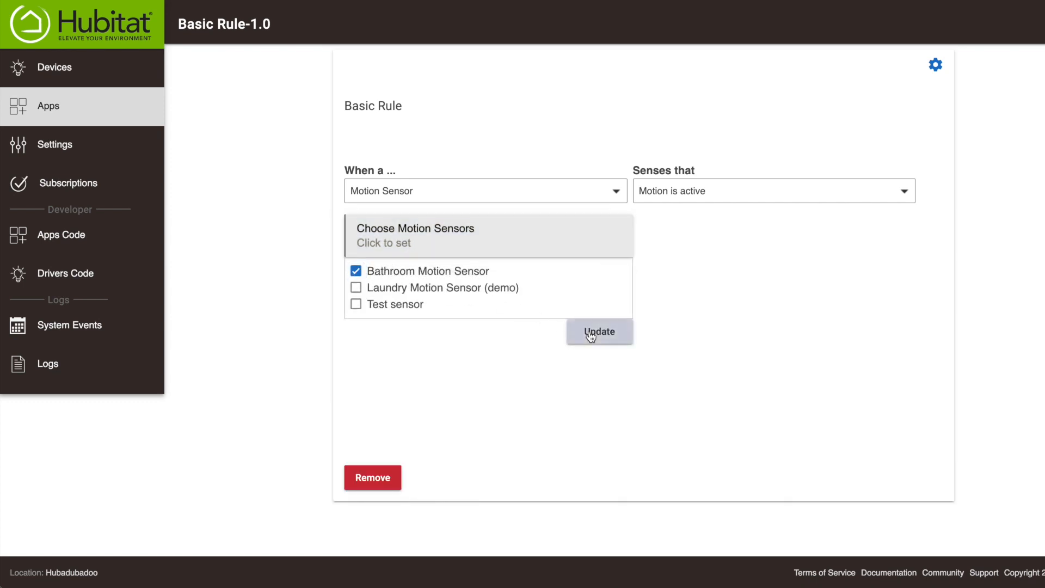
click(597, 332)
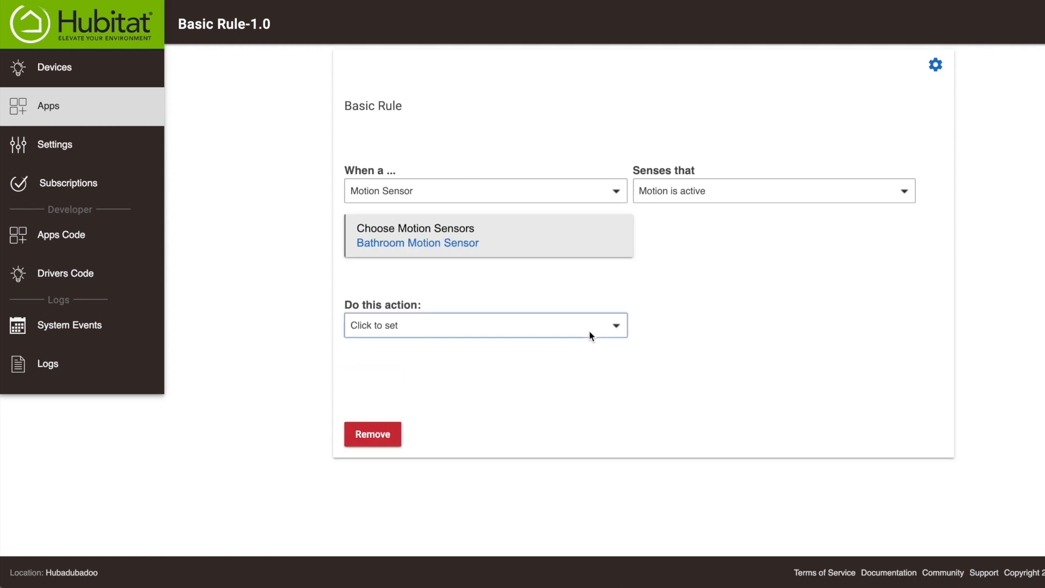
mouse_move(588, 335)
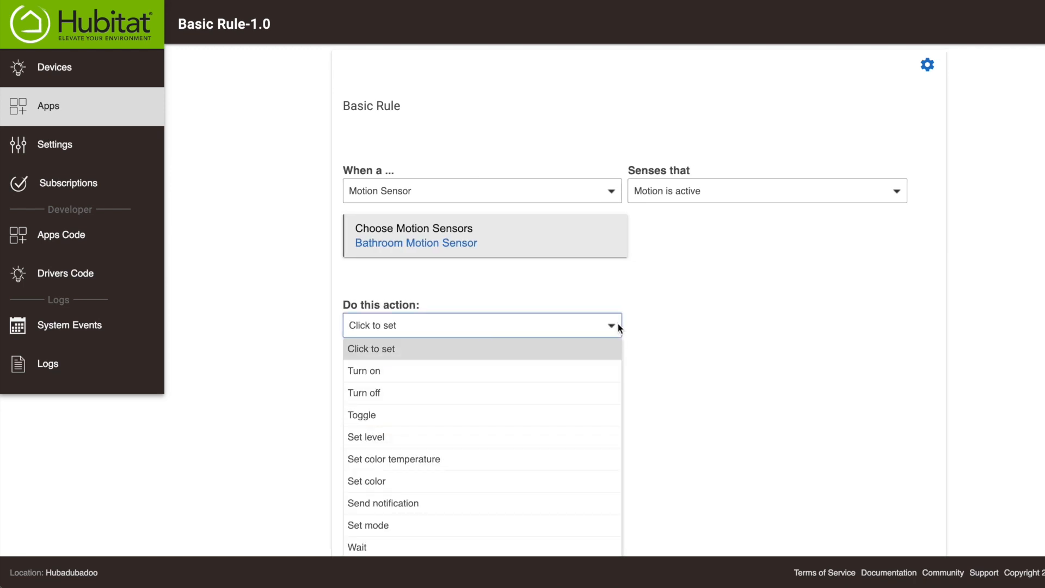
- Set the action to Turn on the Bathroom Sparkle Unicorn Lights and save the rule with Done
click(363, 371)
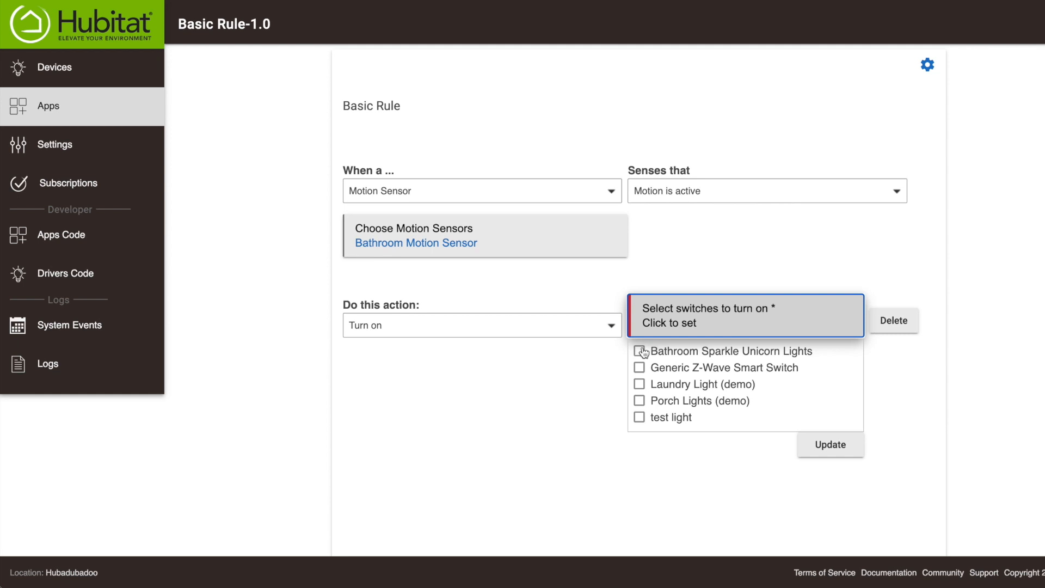
click(639, 351)
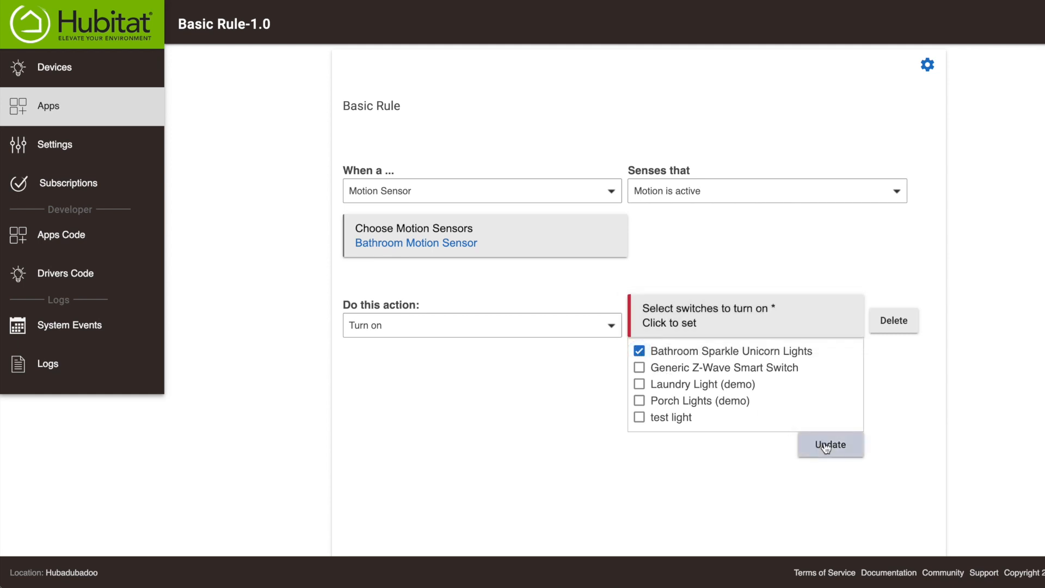
click(830, 445)
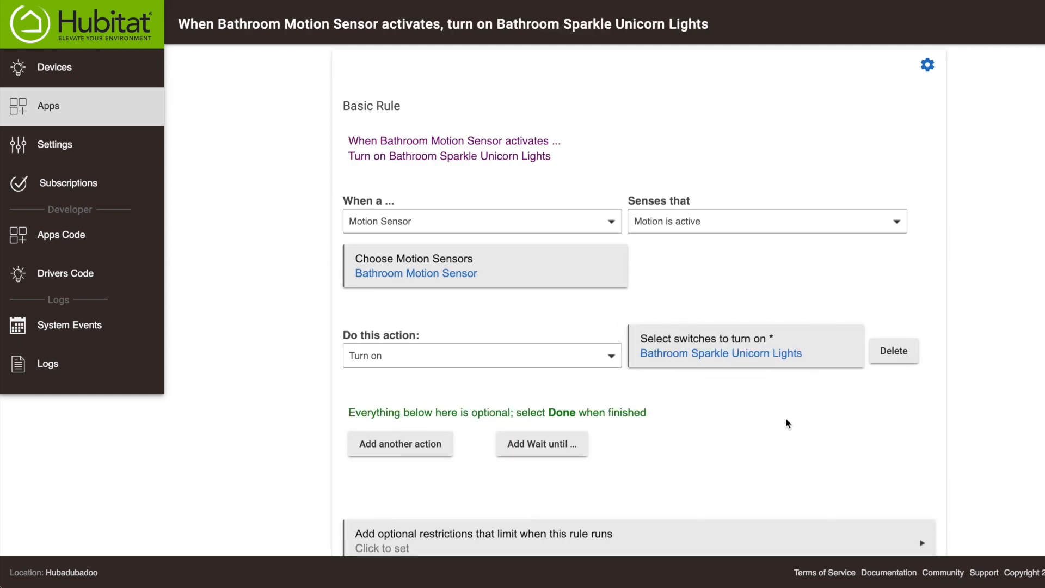
mouse_move(783, 420)
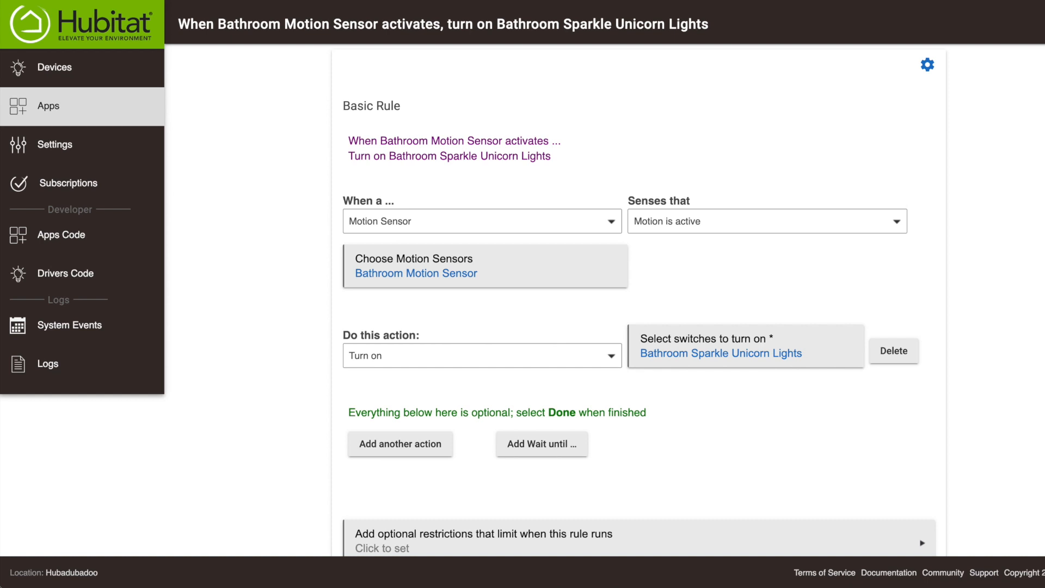
scroll(down, 3)
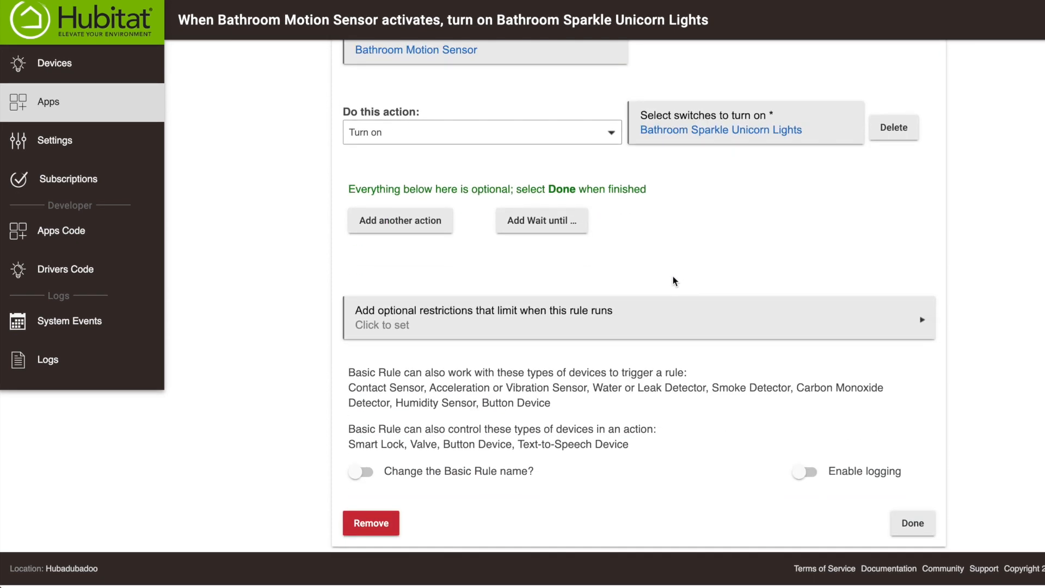
click(912, 523)
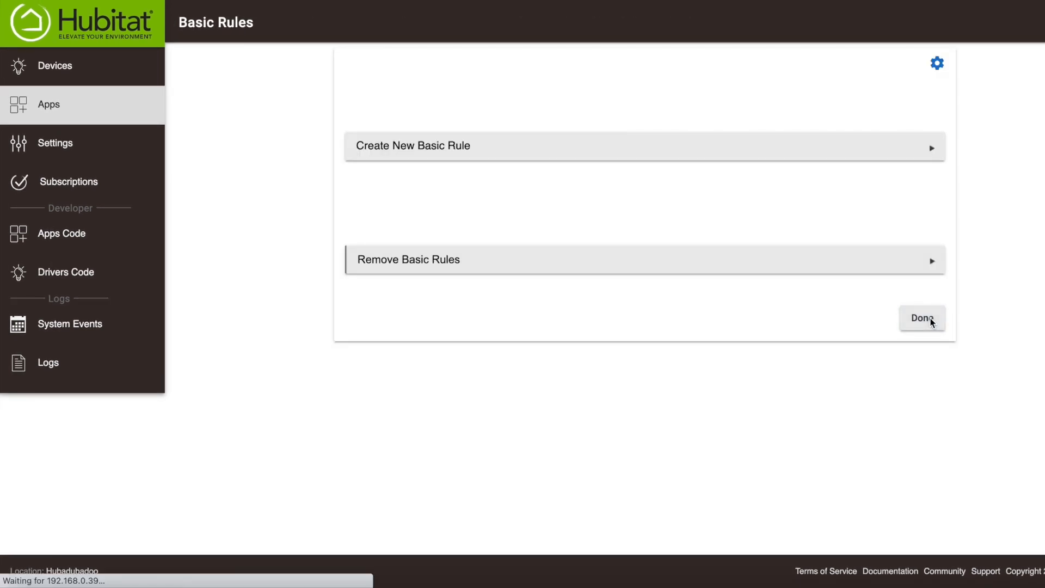
- Reopen the saved 'When Bathroom Motion Sensor activates' rule from Basic Rules
click(922, 318)
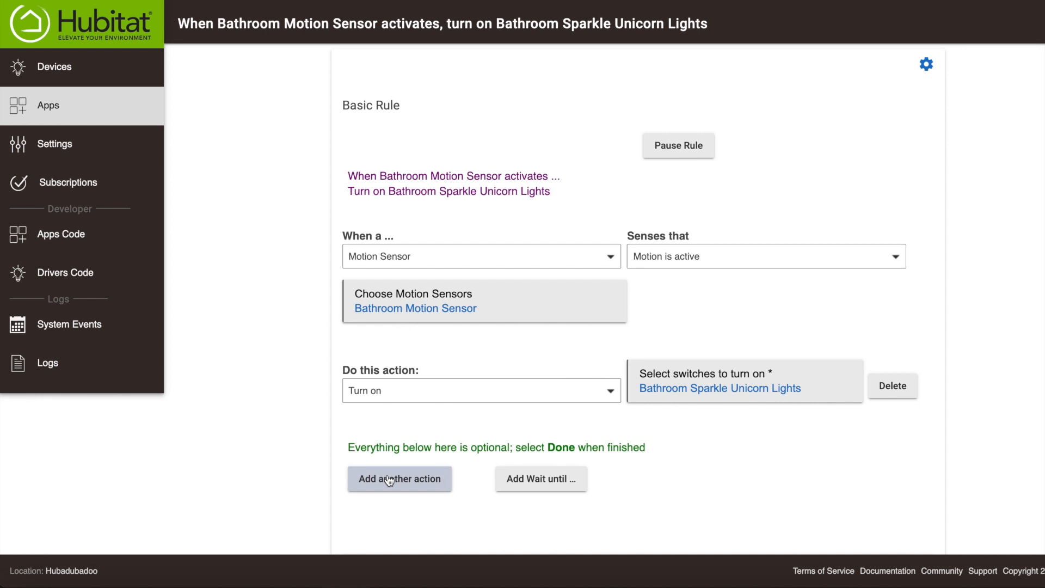
mouse_move(541, 478)
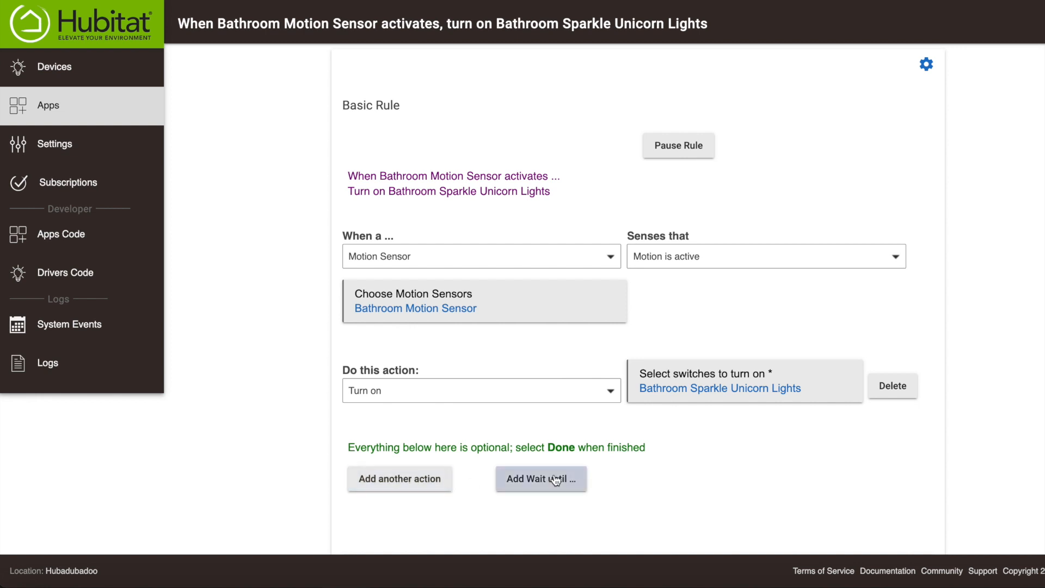
- Add a wait until Bathroom Motion Sensor stops and stays inactive for 5 minutes
click(541, 478)
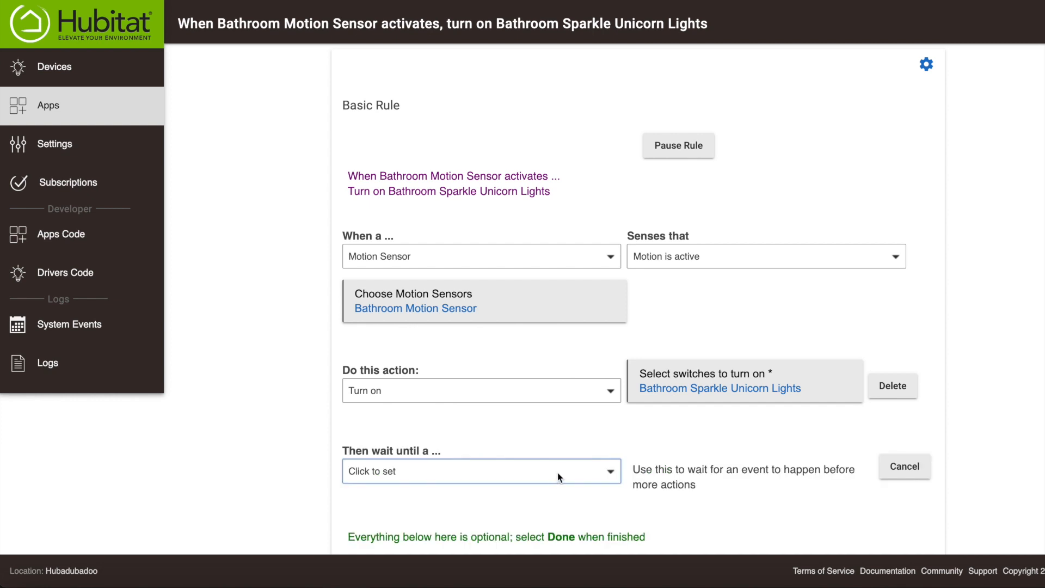
click(480, 472)
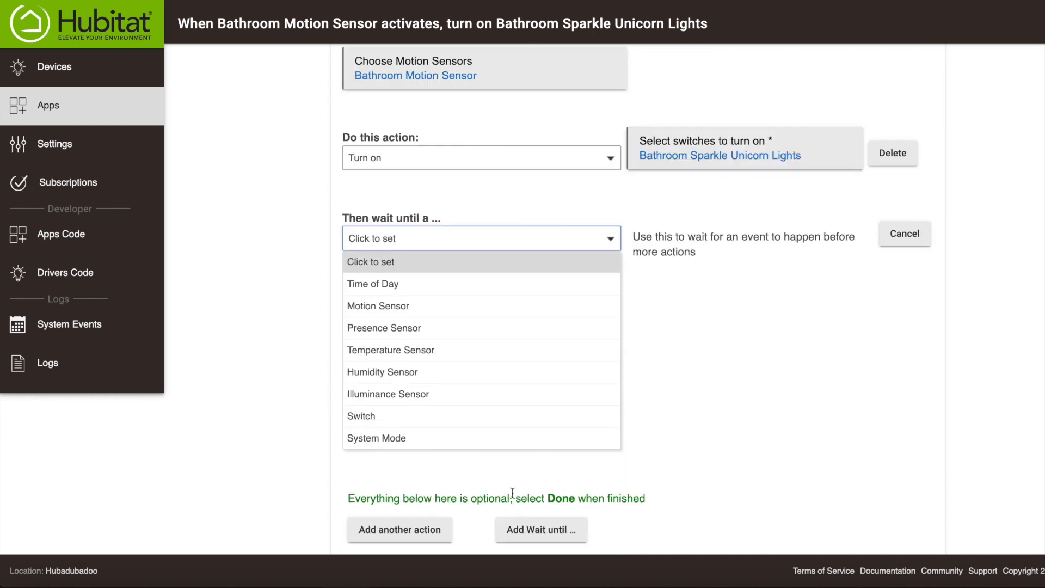
click(377, 306)
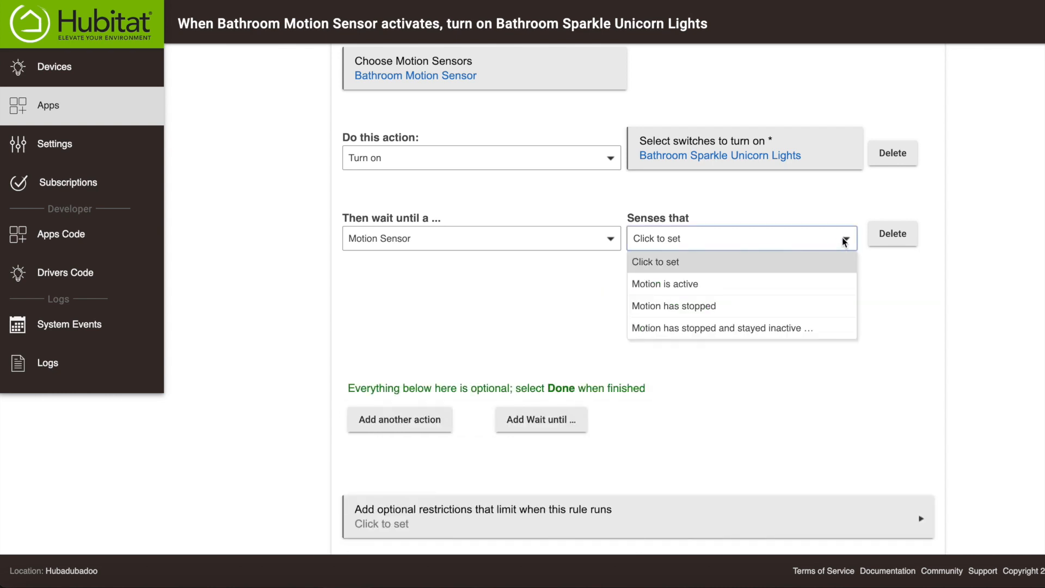
mouse_move(734, 327)
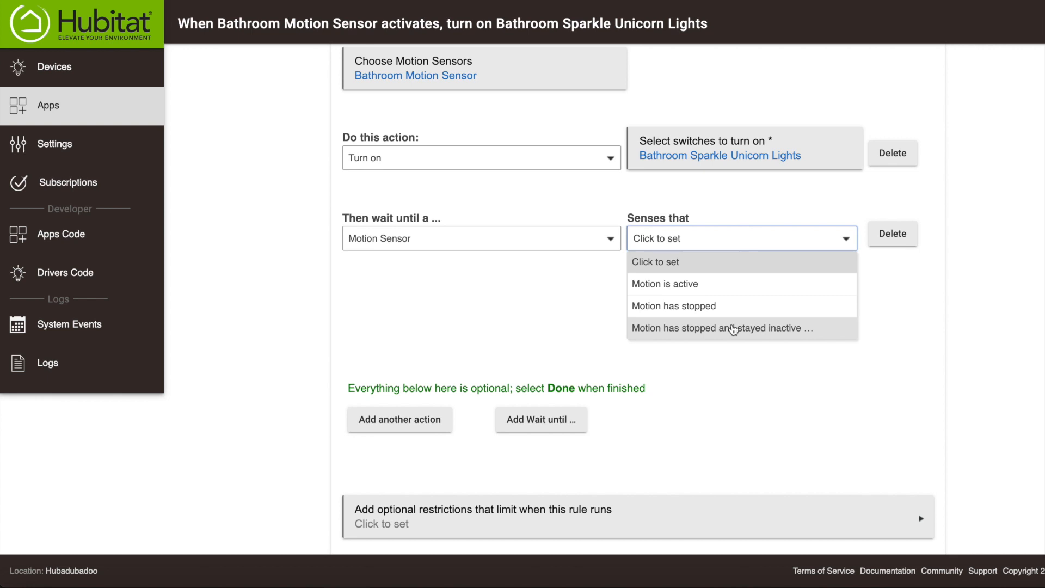
click(721, 327)
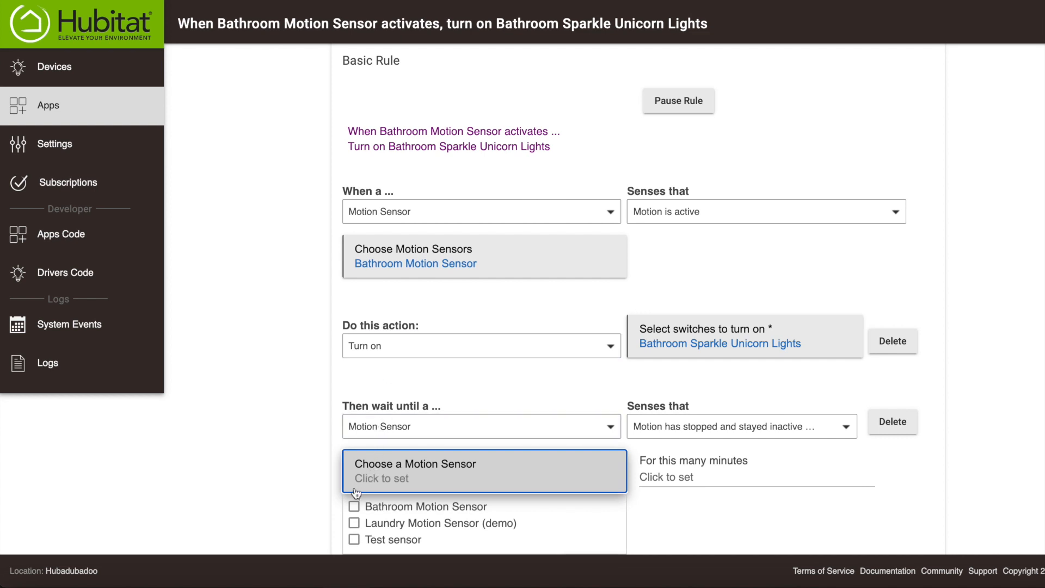
click(354, 505)
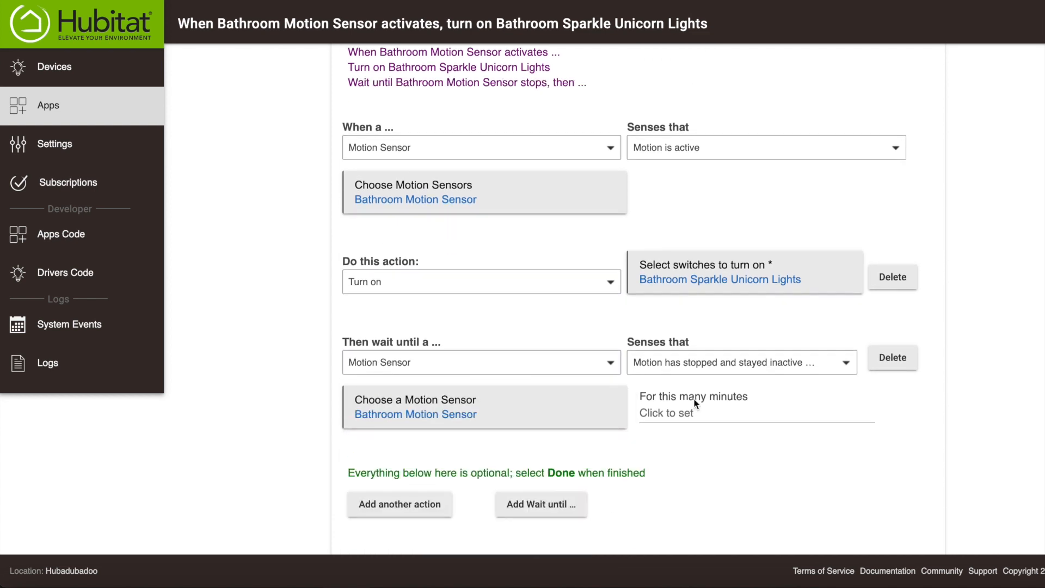
text(5)
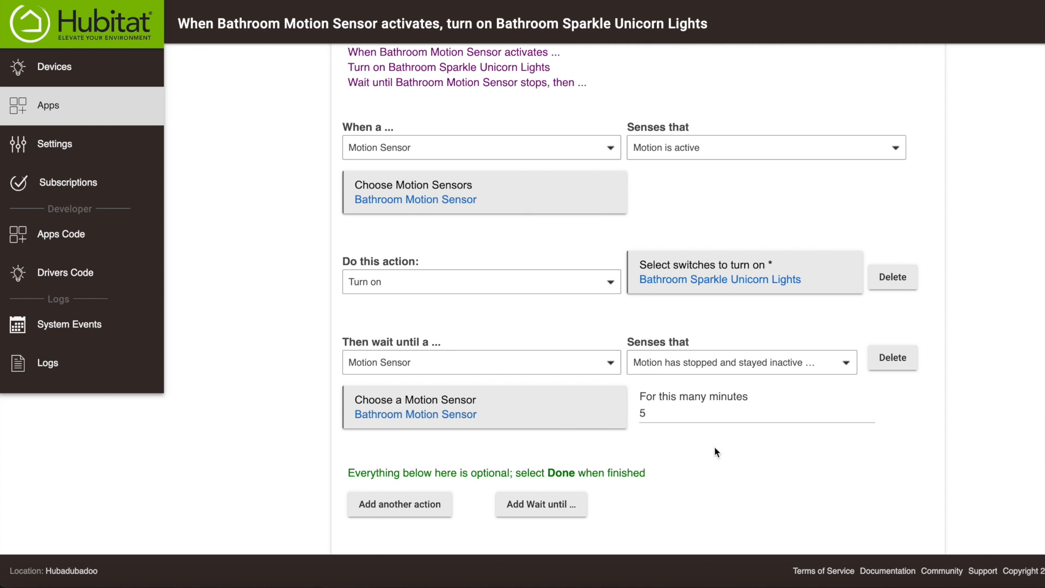
scroll(down, 3)
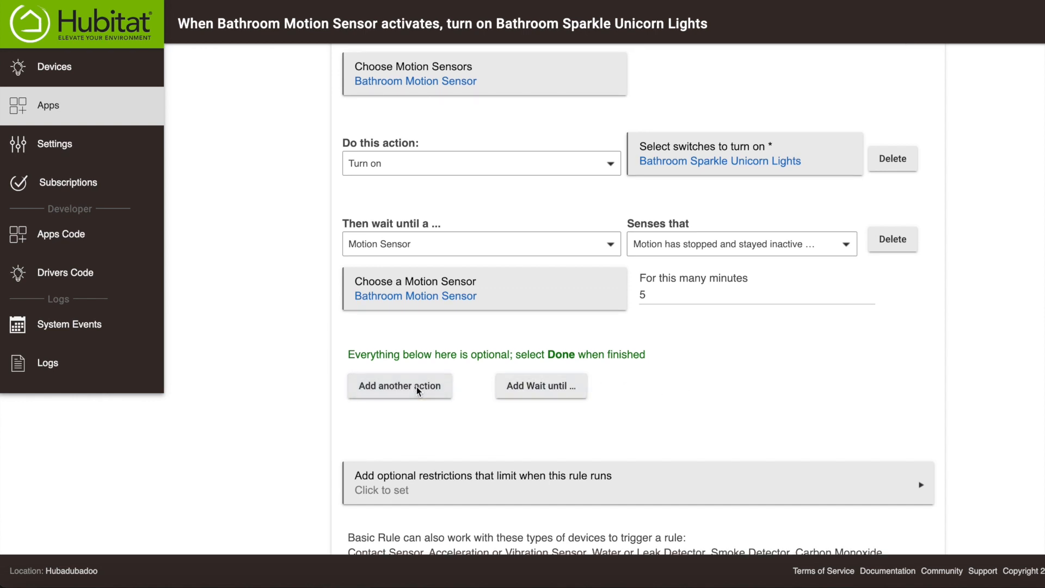
- Add a second action: Turn off the Bathroom Sparkle Unicorn Lights after the wait
click(399, 386)
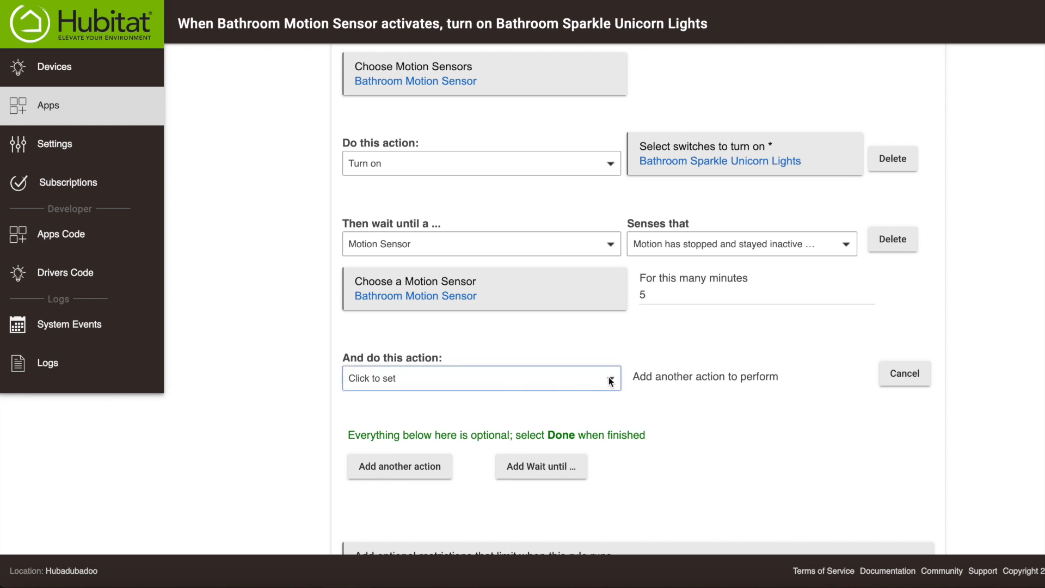
click(480, 378)
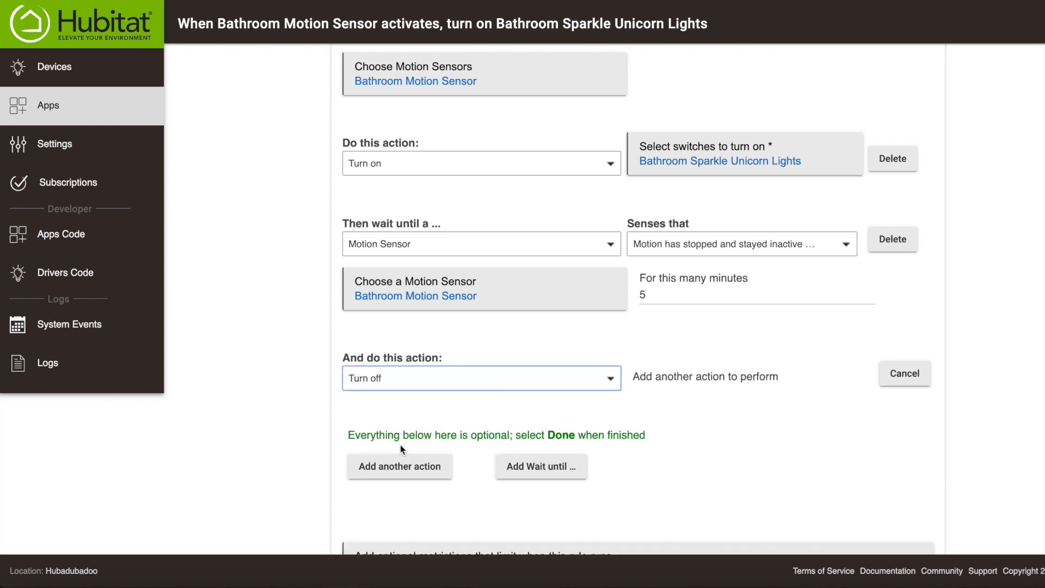
click(704, 376)
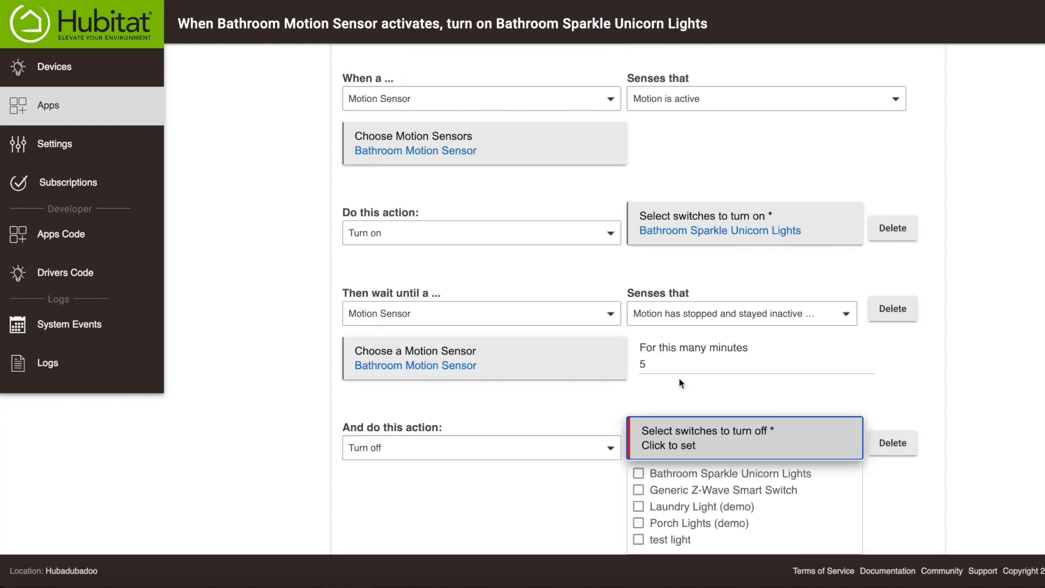
click(638, 473)
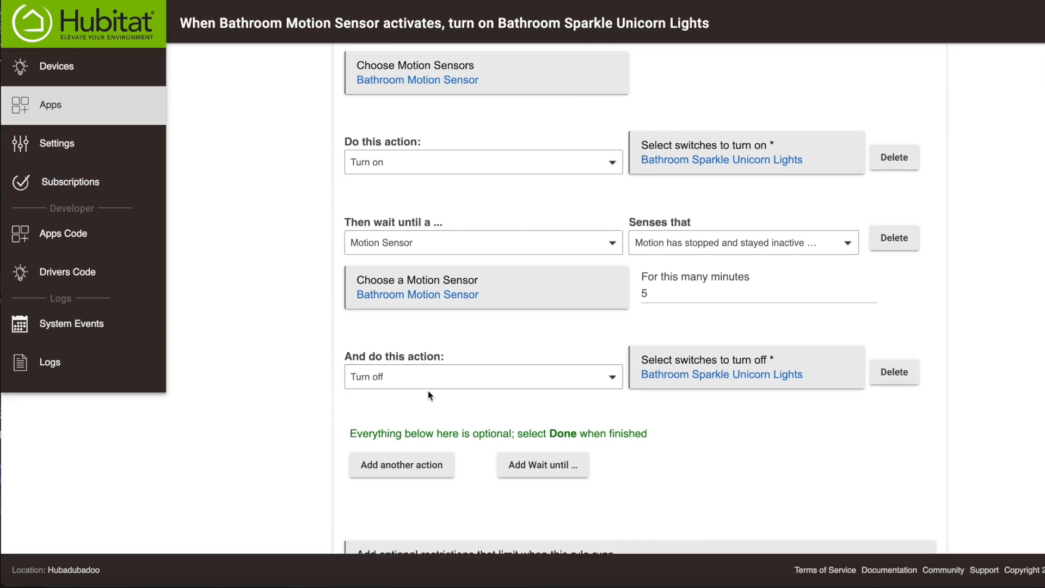
scroll(down, 3)
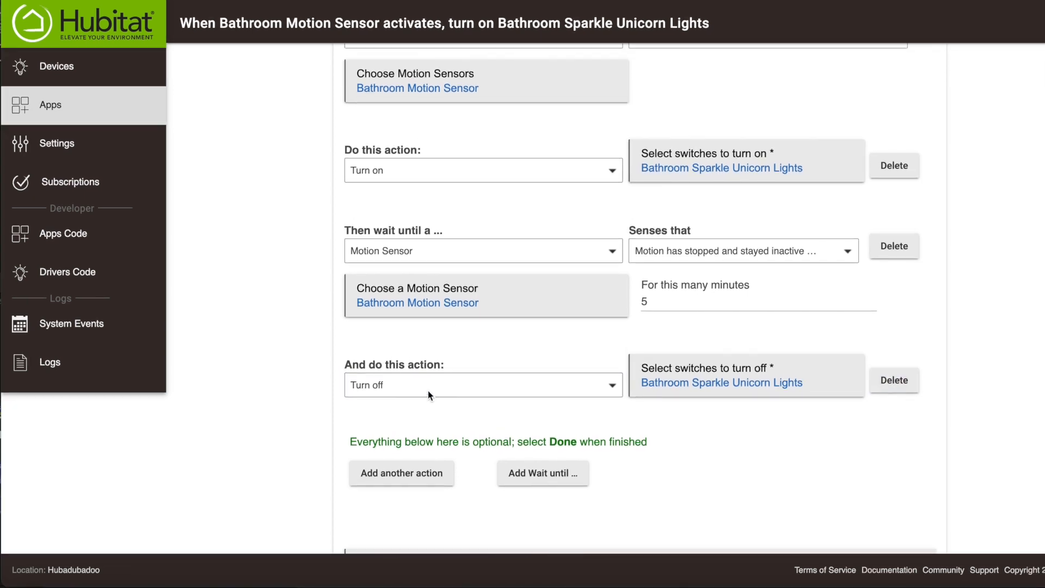
scroll(up, 3)
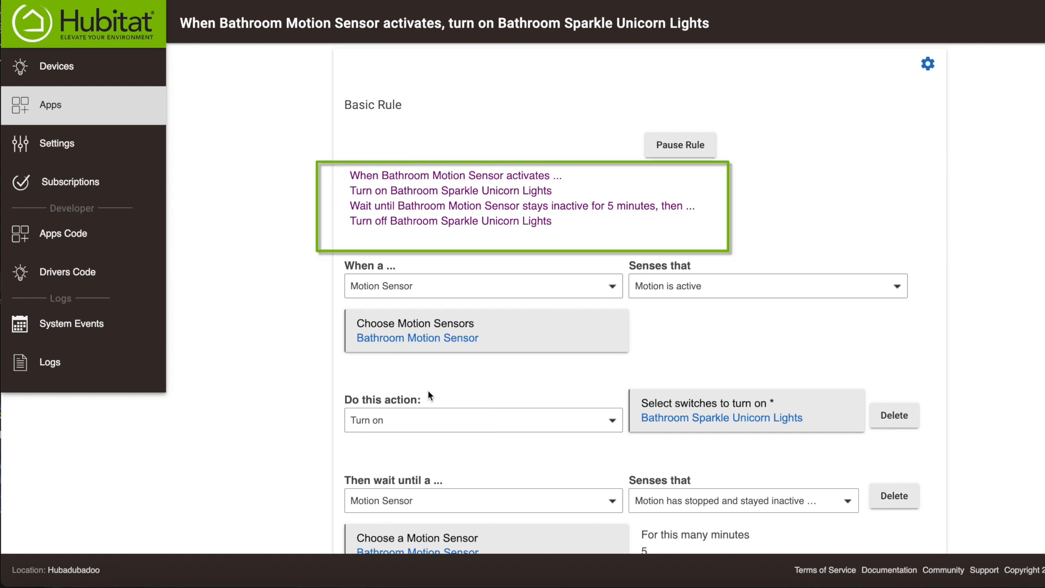
scroll(down, 3)
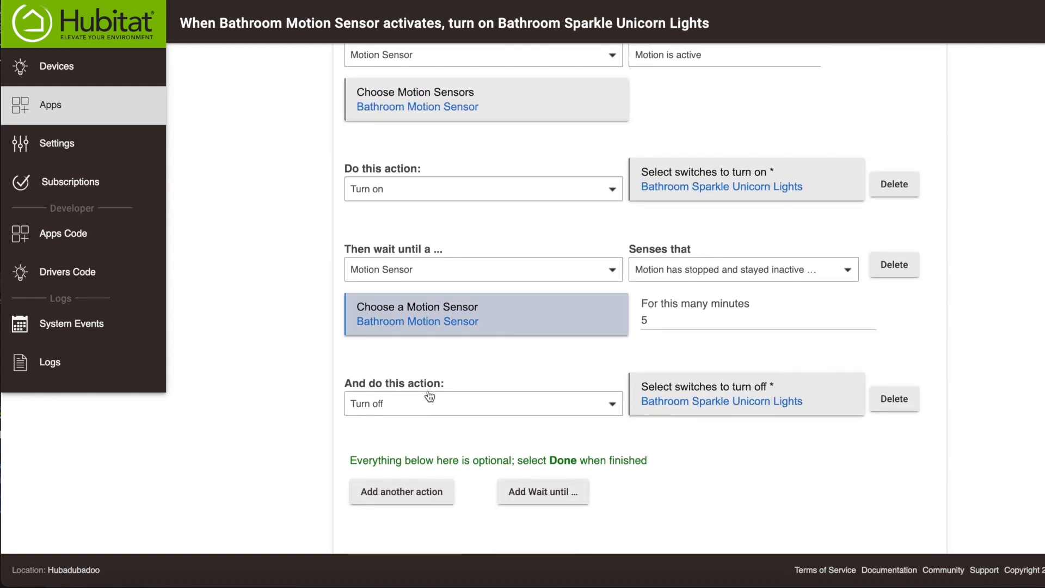
- Scroll to the optional restrictions that limit when the rule runs
scroll(down, 3)
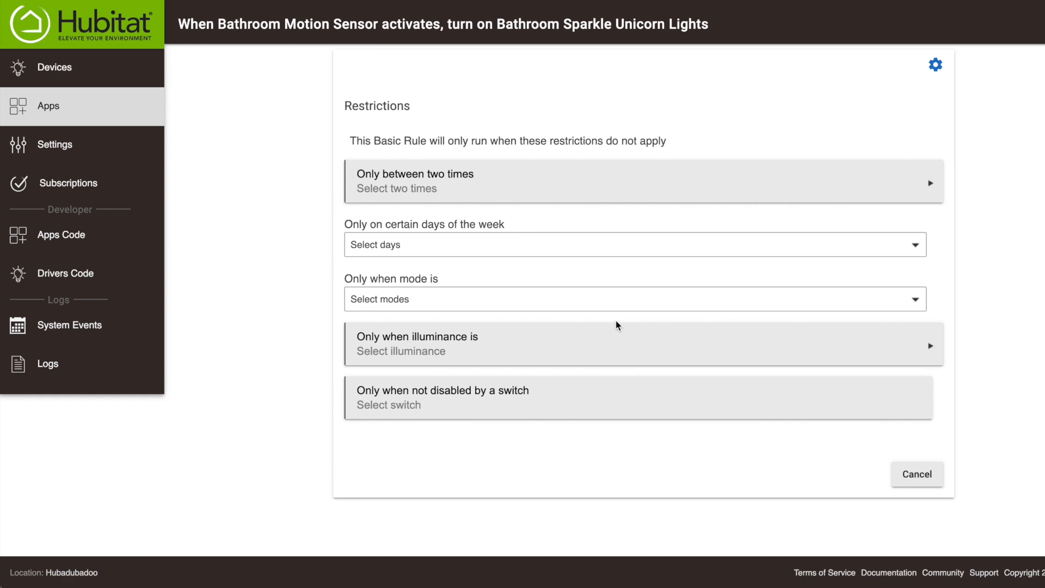
mouse_move(588, 204)
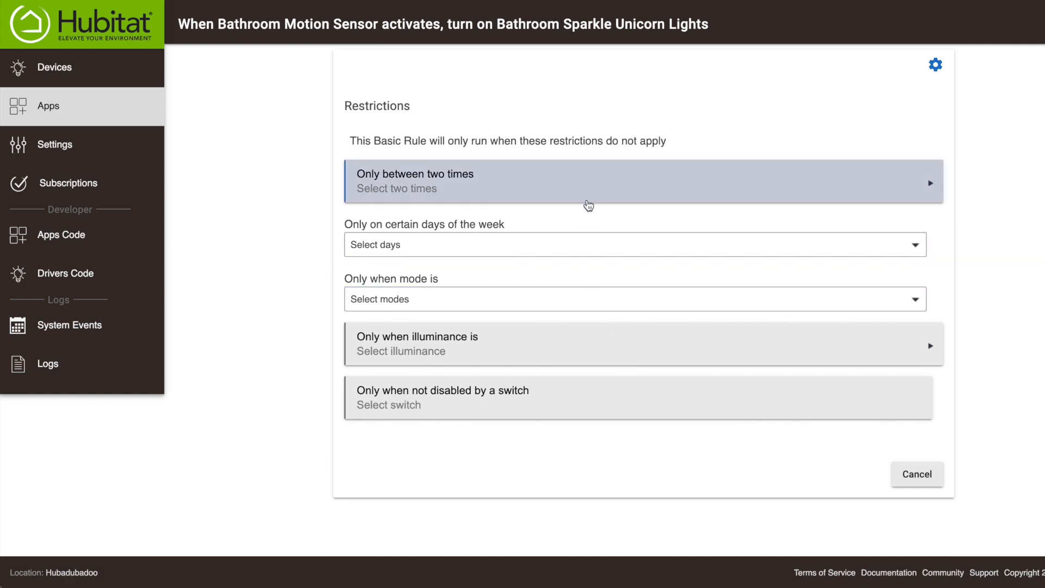
mouse_move(590, 226)
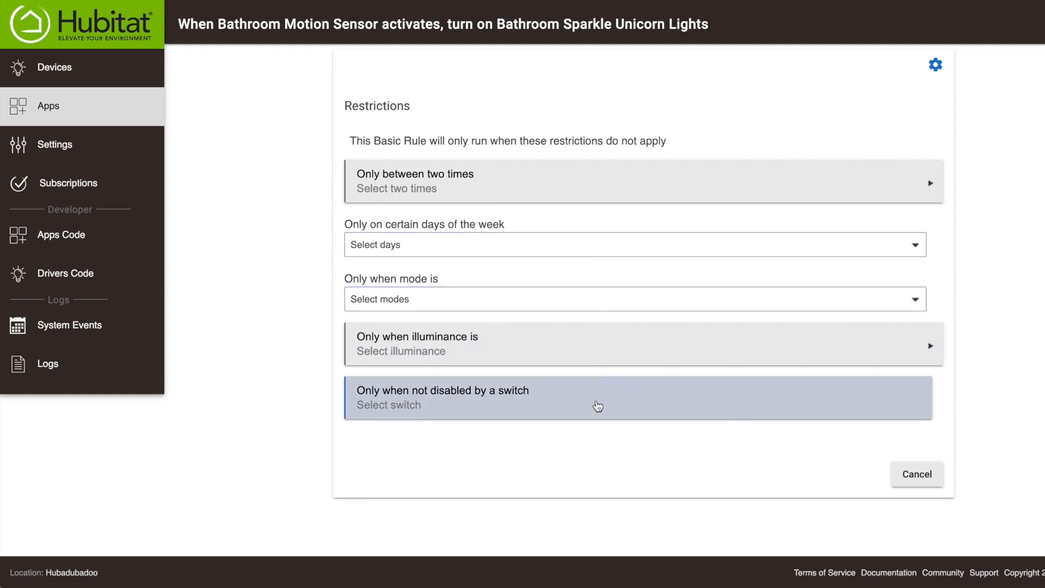
mouse_move(916, 475)
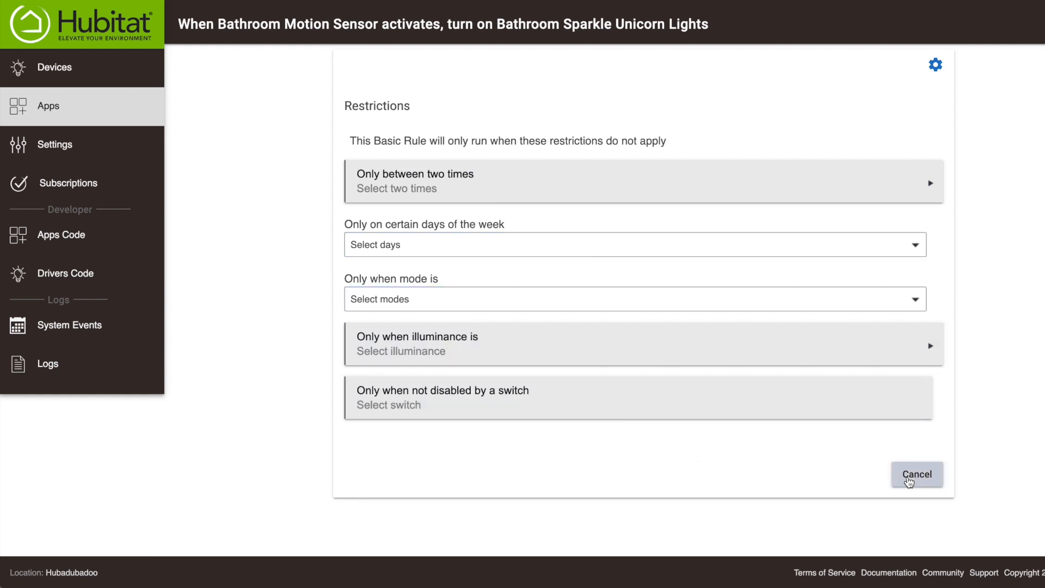
- Cancel Restrictions, toggle the rename option on then off, and save the rule with Done
click(917, 474)
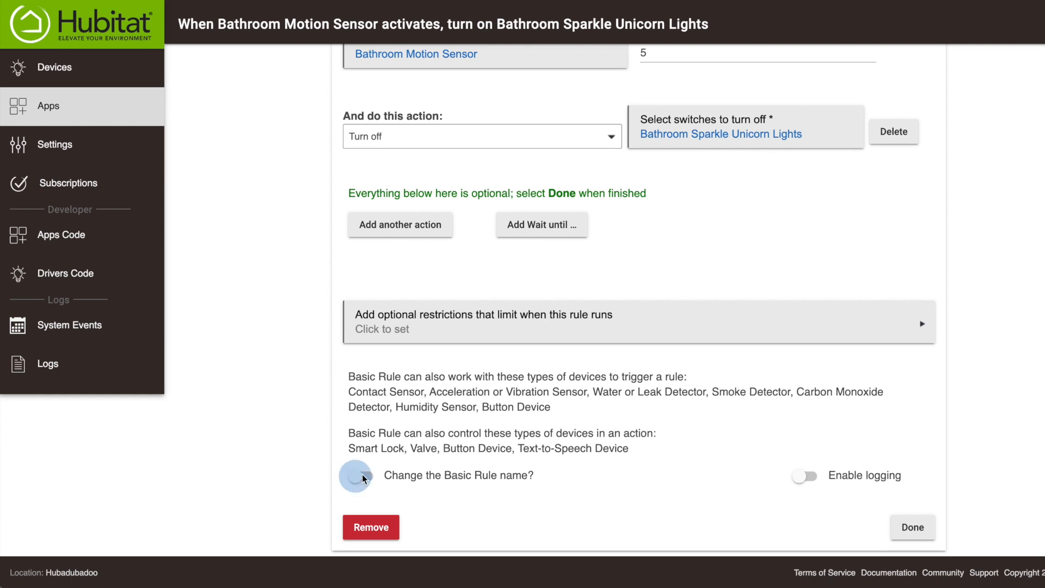
click(356, 476)
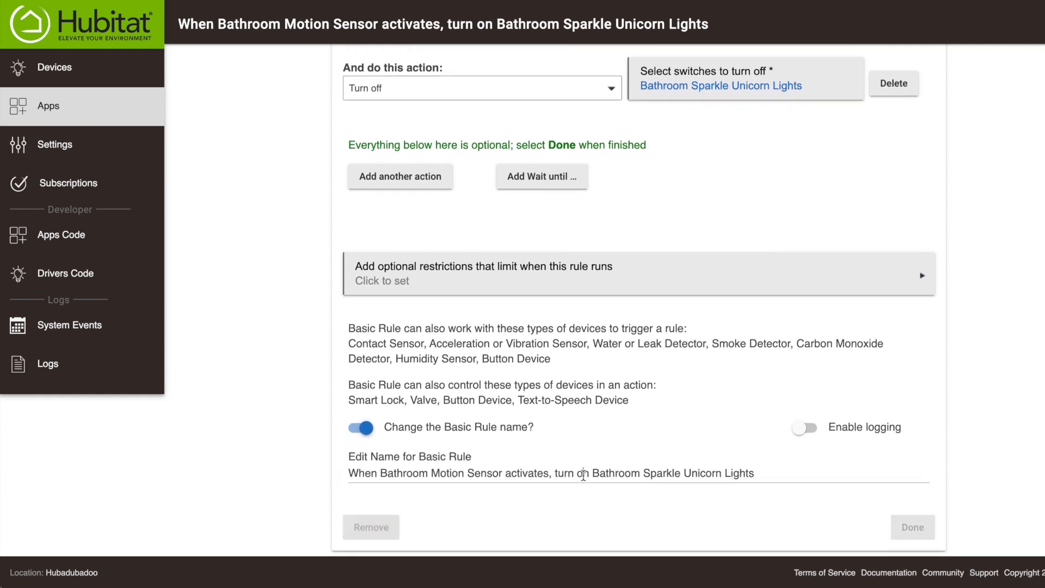
mouse_move(804, 435)
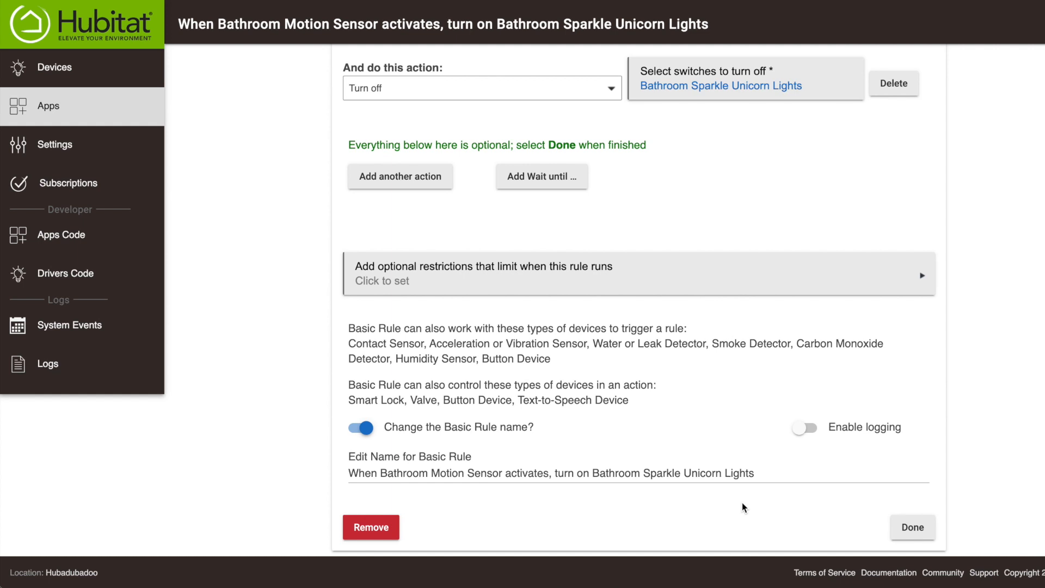
mouse_move(478, 438)
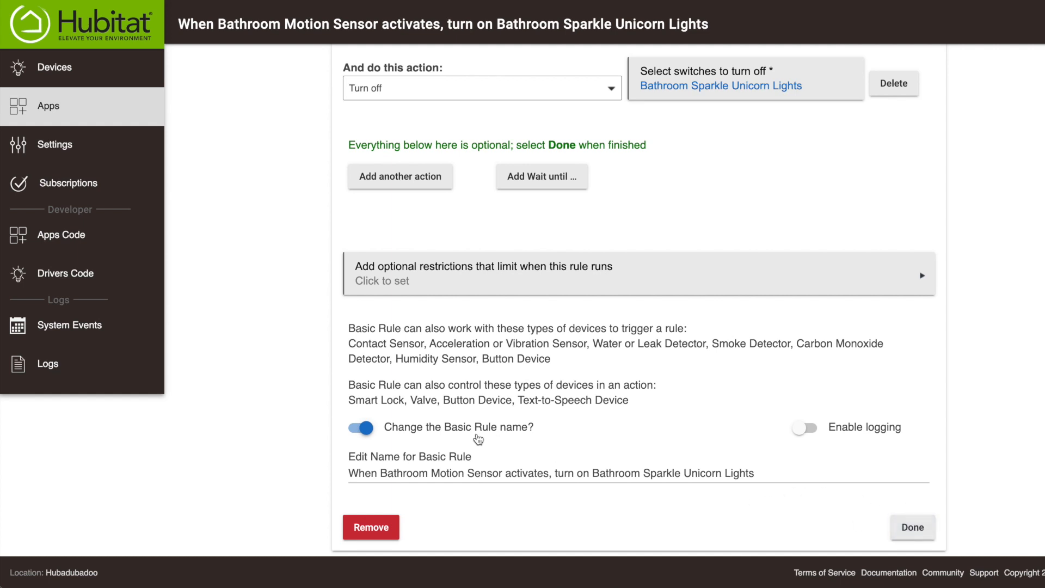
click(360, 427)
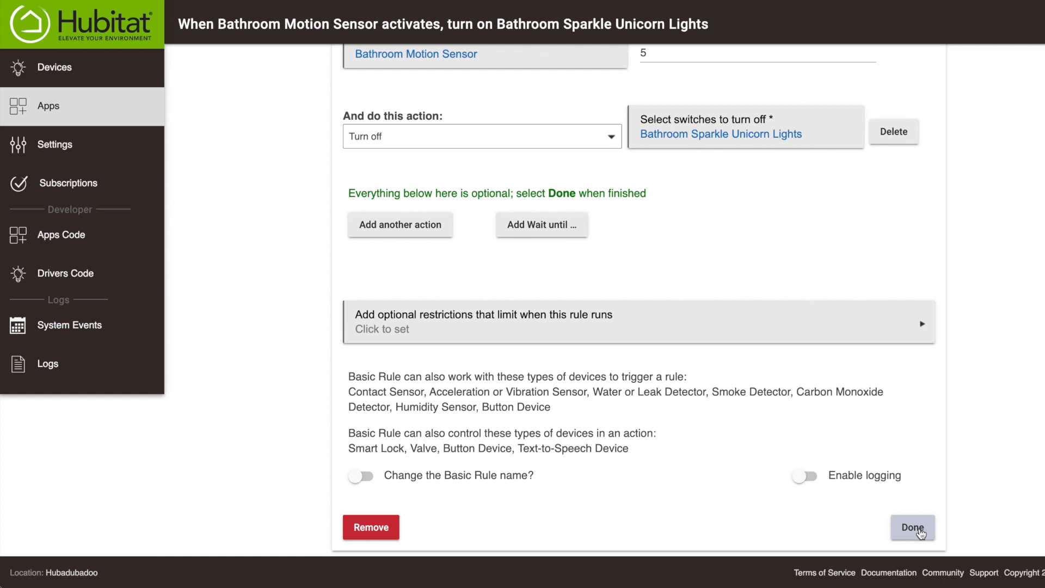
click(912, 527)
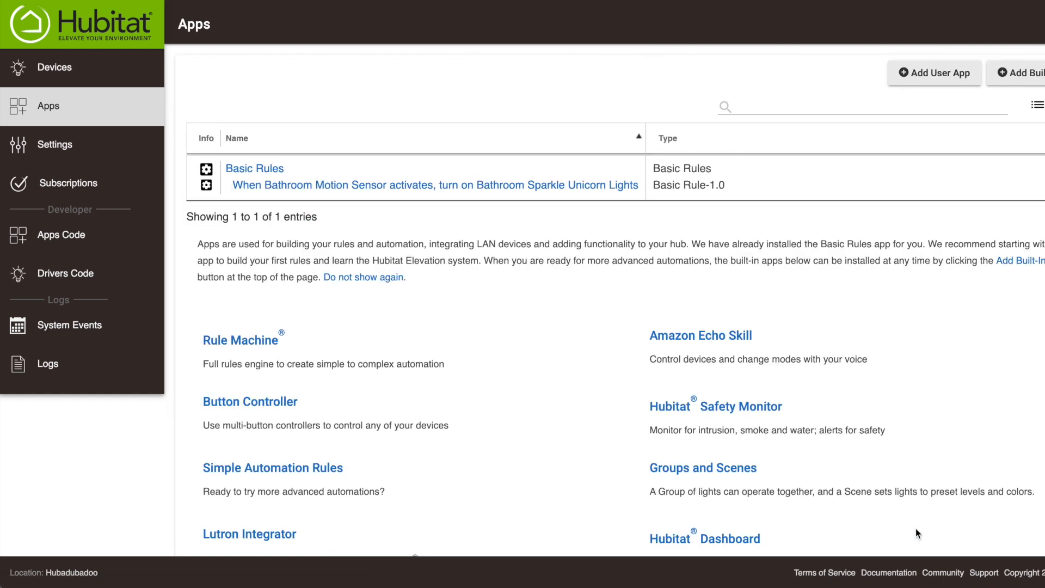
mouse_move(909, 529)
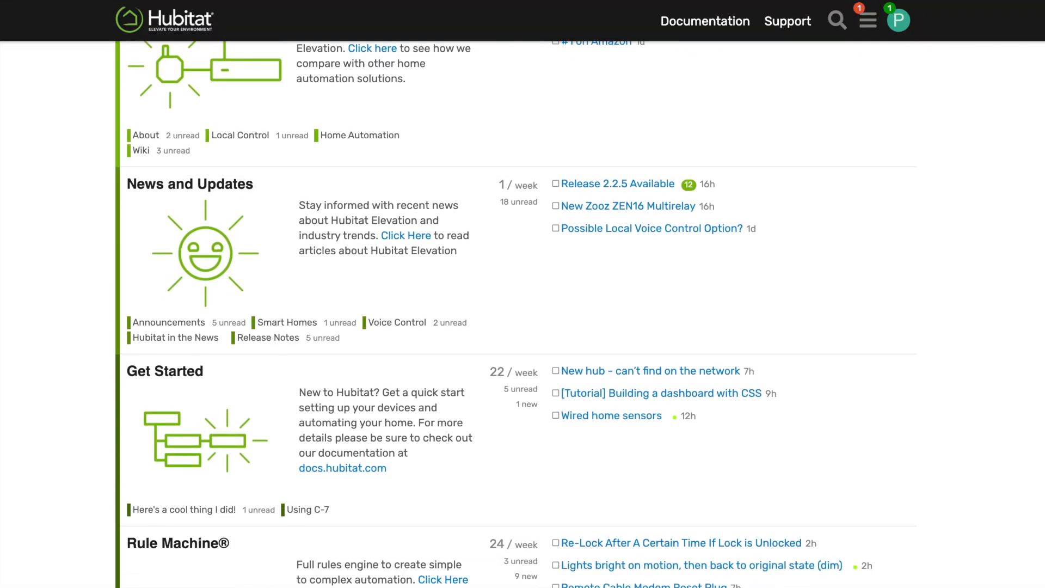
- Scroll through the Hubitat Community forum category list
scroll(down, 3)
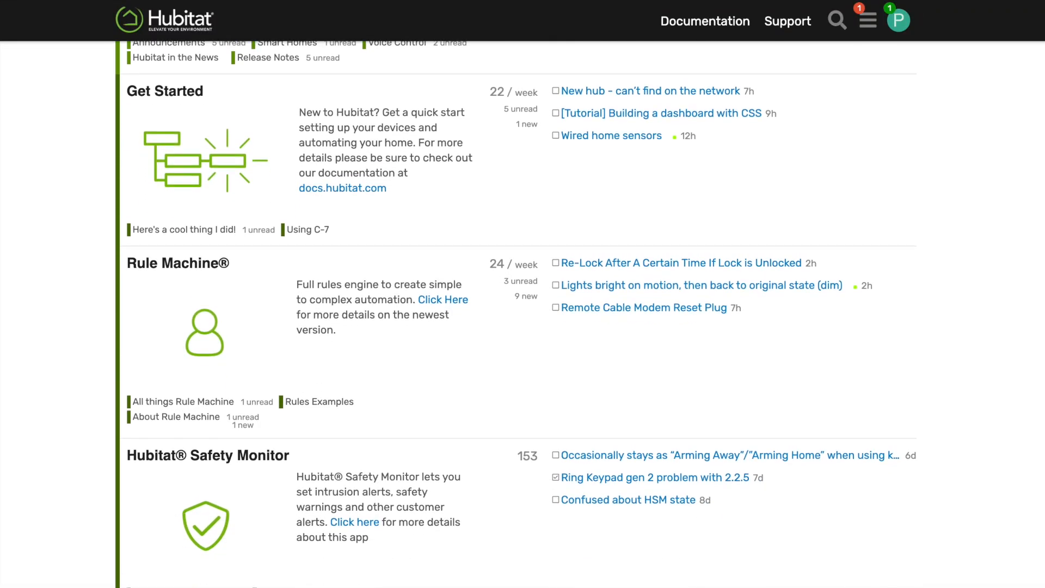